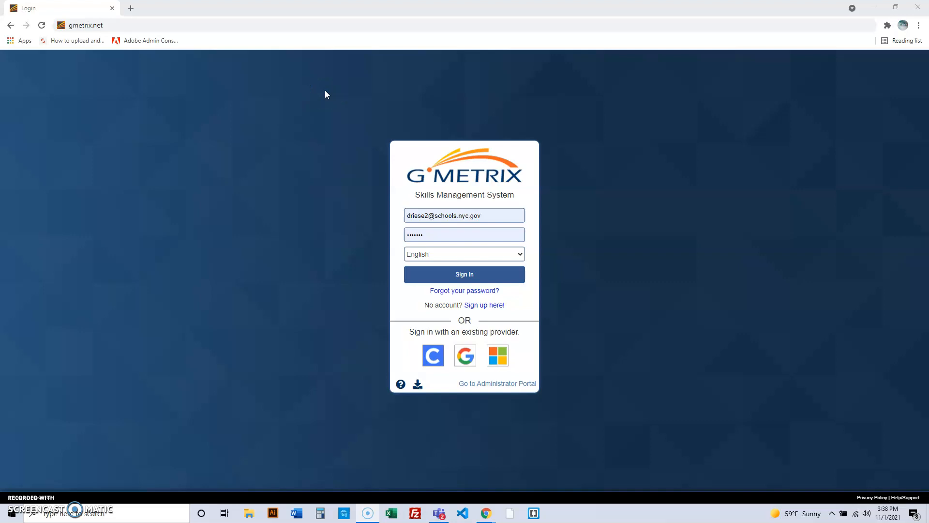
# Enter the student's username and password into the GMetrix login form.
pyautogui.click(83, 25)
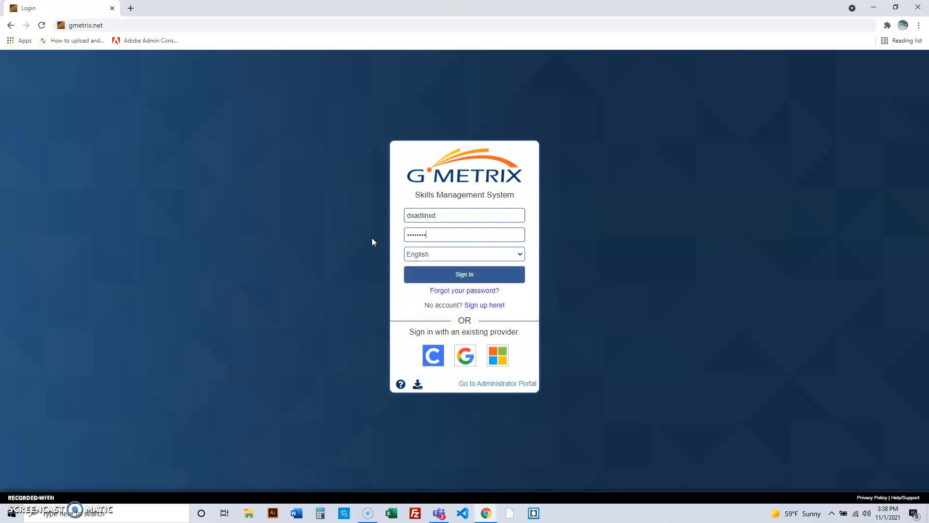
# Sign in, dismiss Chrome's save-password offer, and expand the Tests section.
pyautogui.click(463, 274)
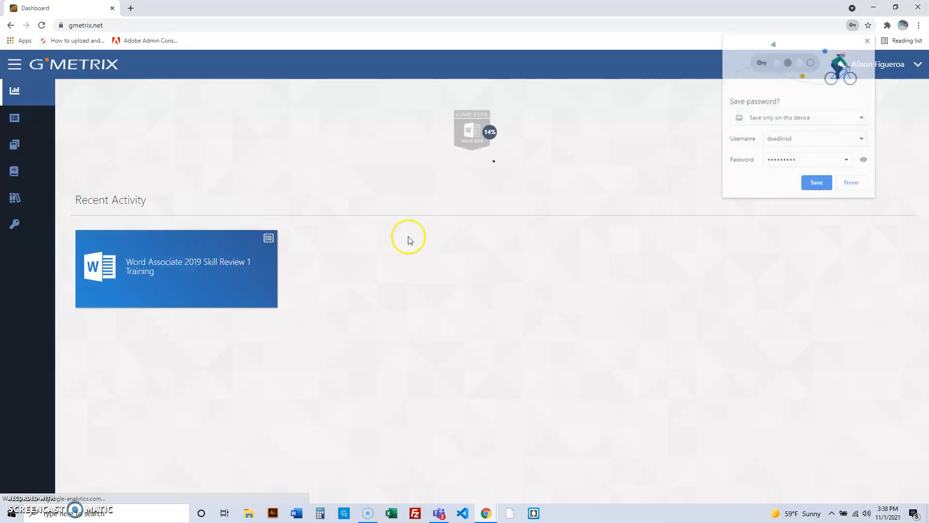
pyautogui.click(851, 182)
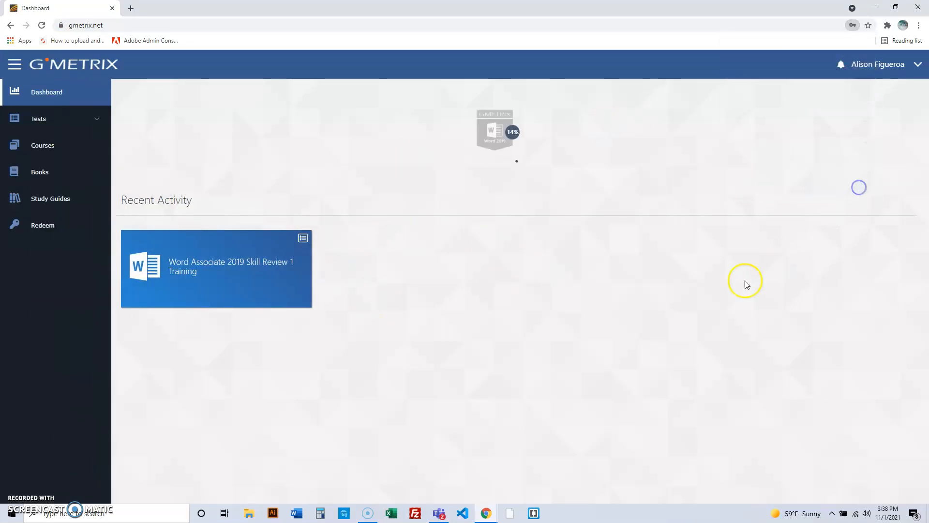
pyautogui.moveTo(39, 118)
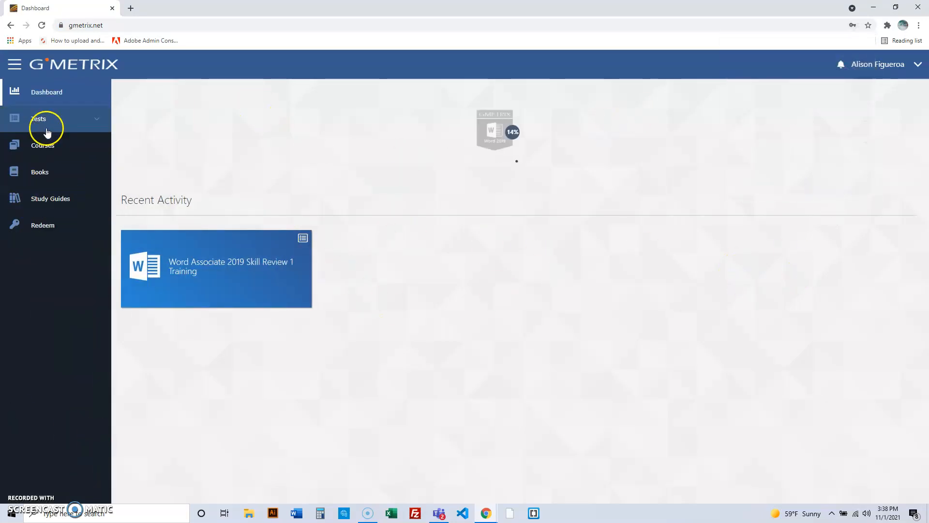
pyautogui.click(38, 118)
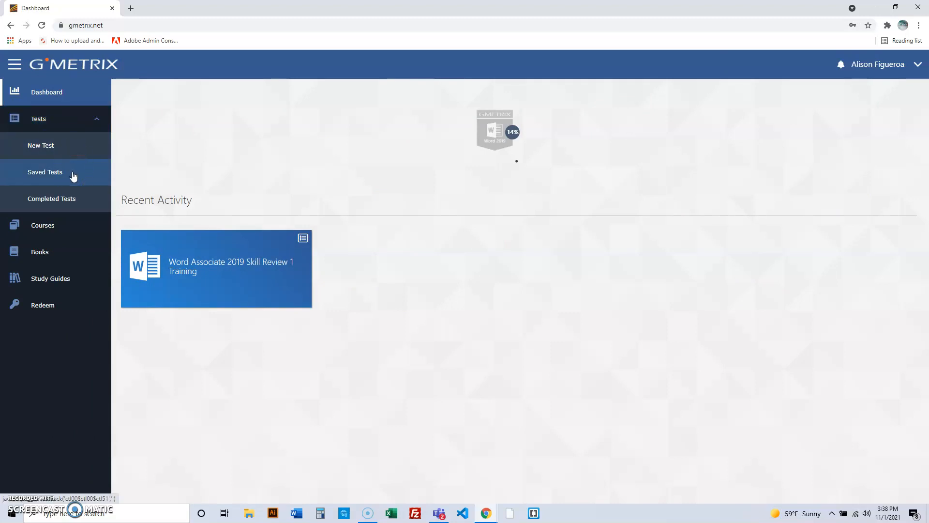
# Start a new test and choose the Office 2019 exam set.
pyautogui.click(41, 145)
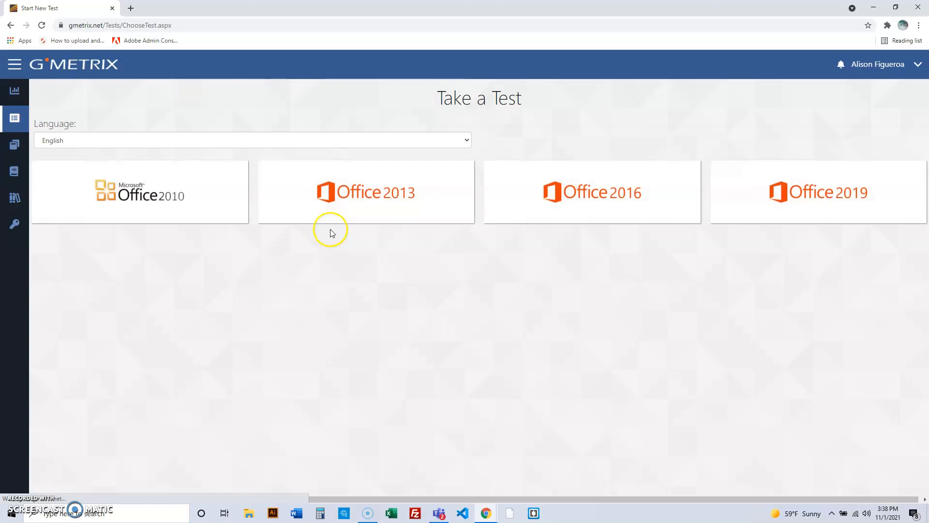
pyautogui.moveTo(672, 326)
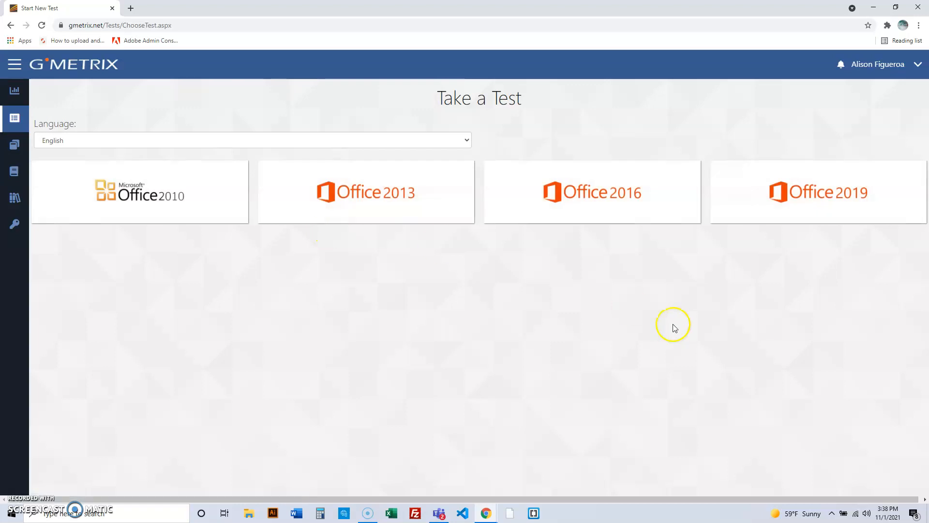
pyautogui.click(816, 192)
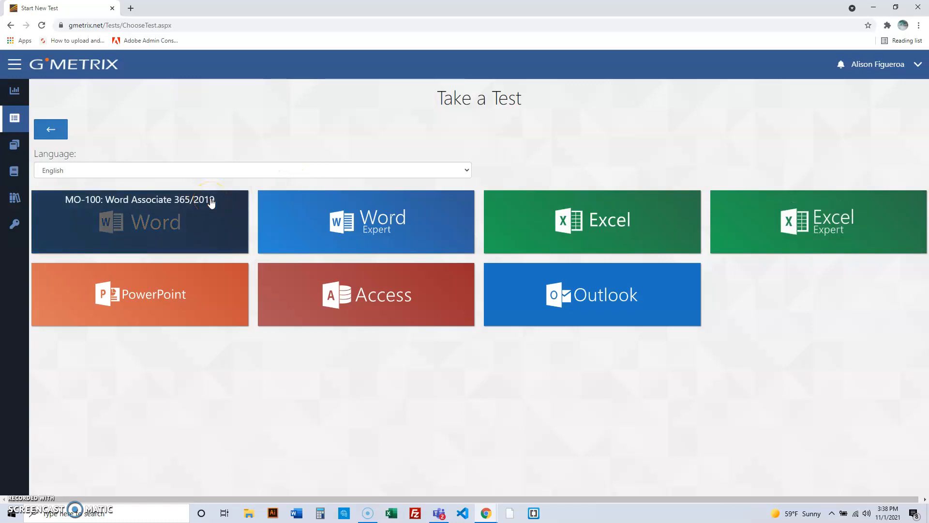
# Show the MO-100 Word Associate 365/2019 test list.
pyautogui.click(140, 221)
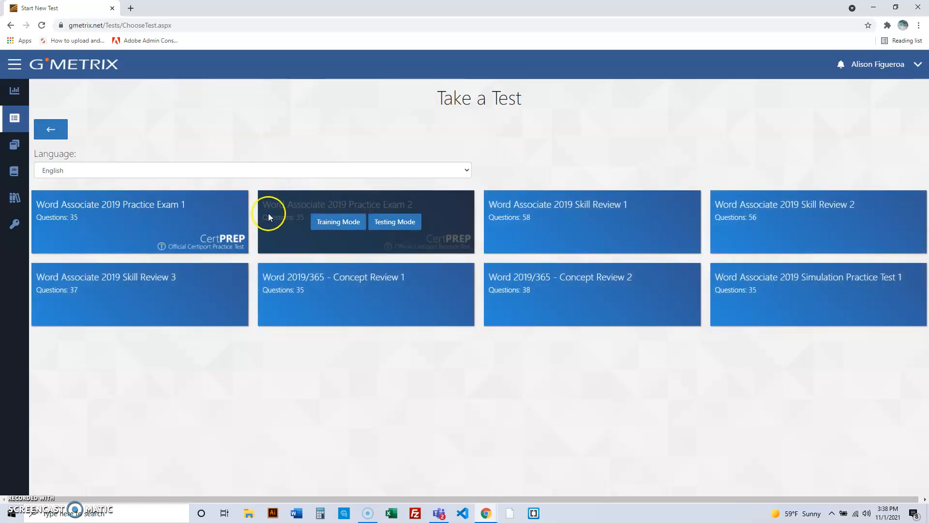
pyautogui.moveTo(672, 227)
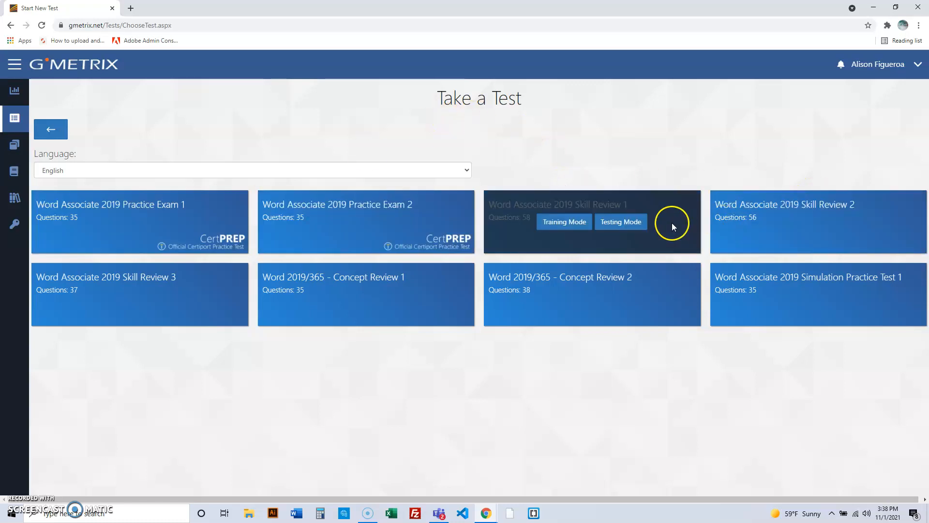
pyautogui.moveTo(563, 222)
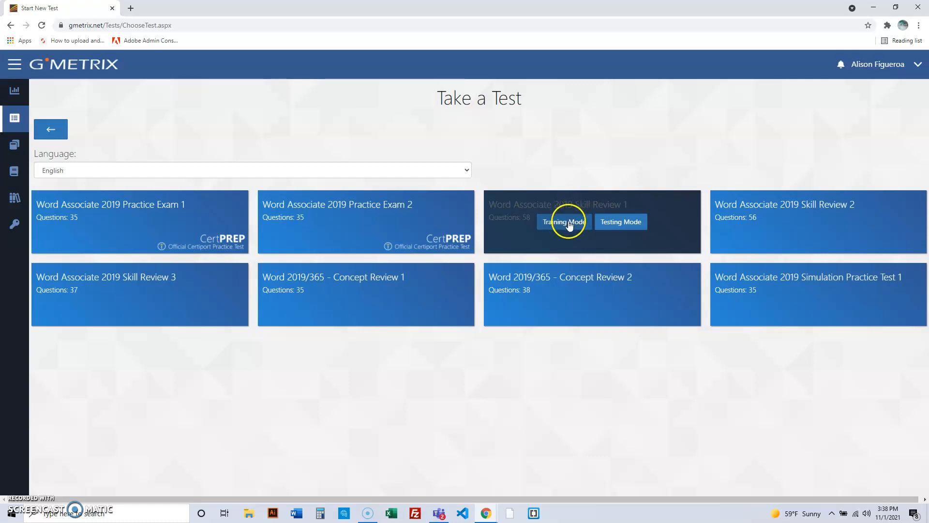
pyautogui.moveTo(620, 225)
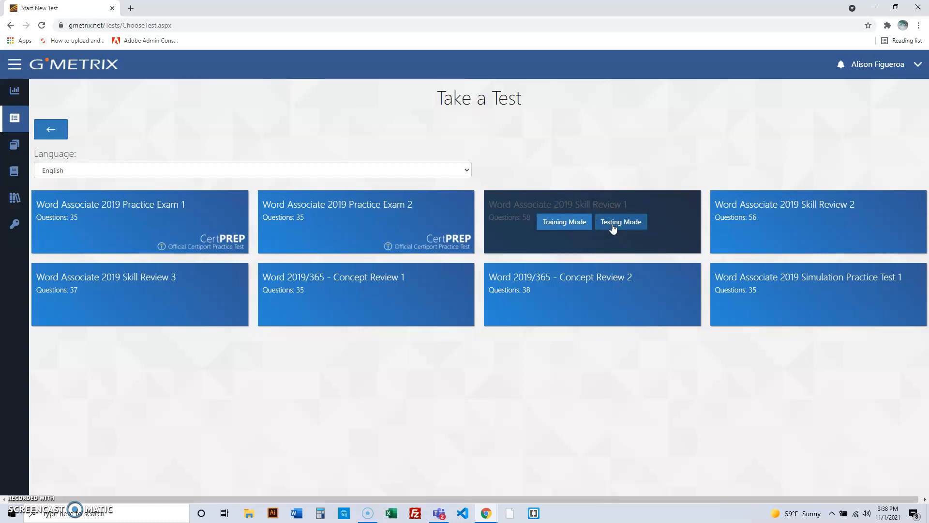
pyautogui.moveTo(776, 189)
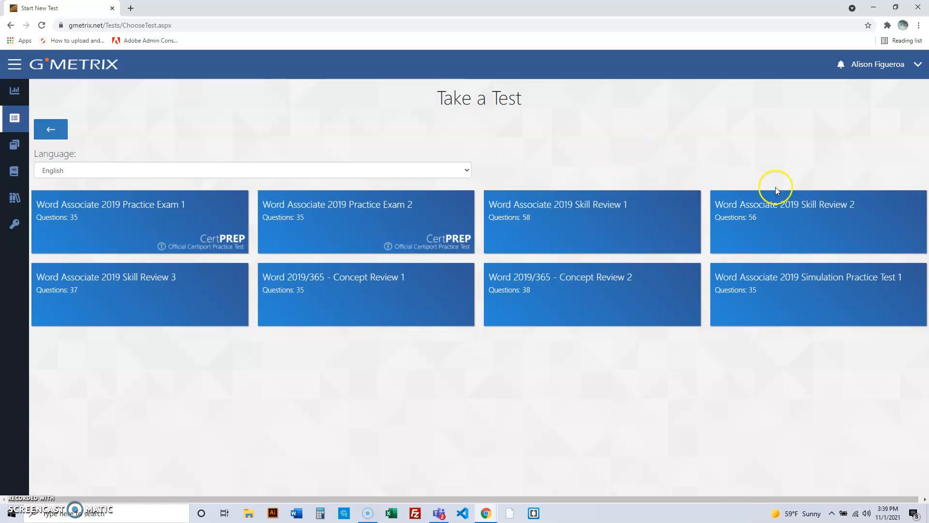
pyautogui.moveTo(620, 174)
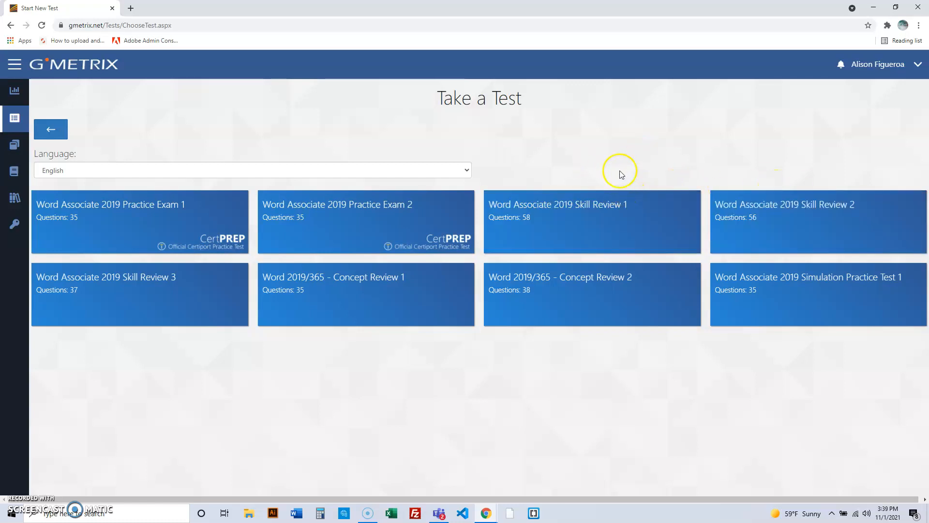
pyautogui.moveTo(709, 171)
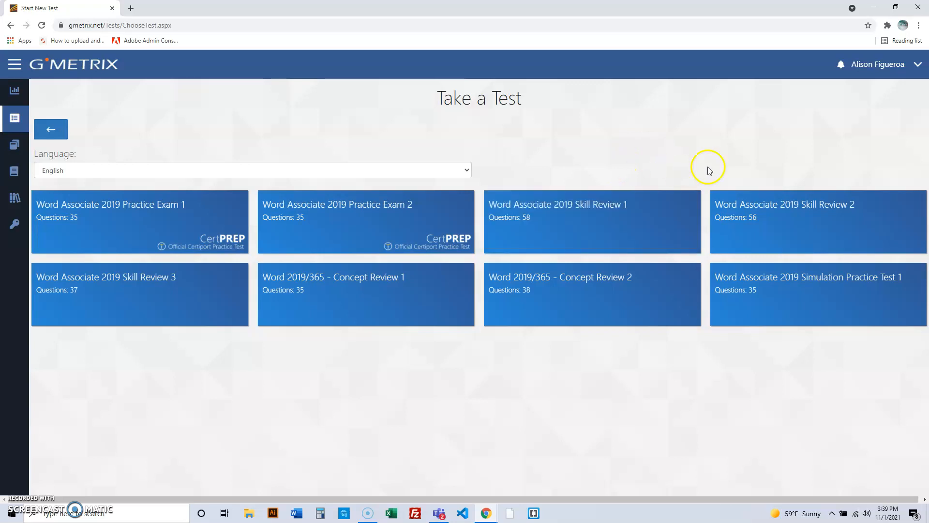
pyautogui.moveTo(687, 192)
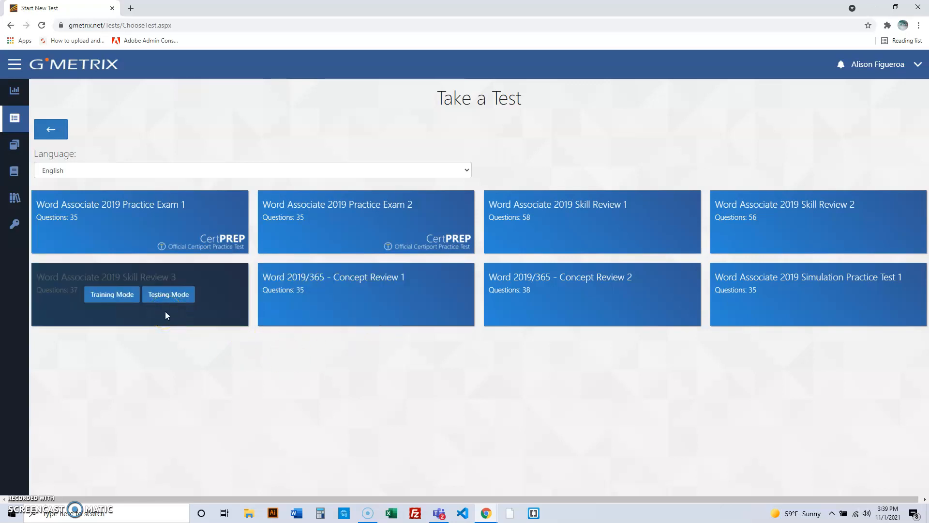
pyautogui.moveTo(627, 308)
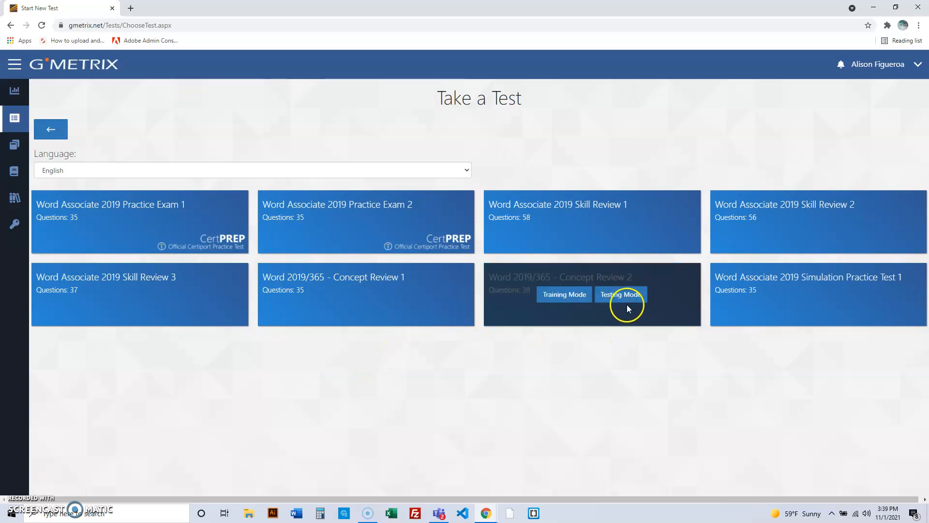
pyautogui.moveTo(546, 312)
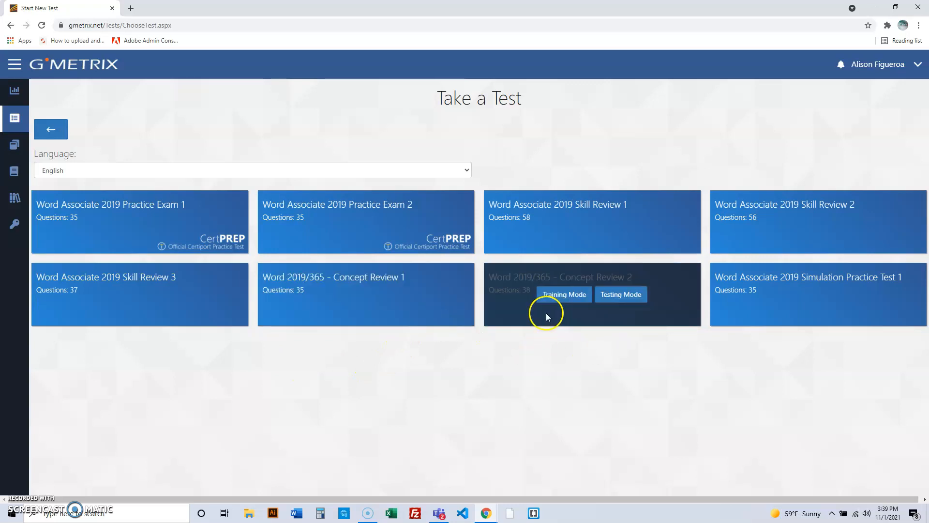
pyautogui.moveTo(373, 152)
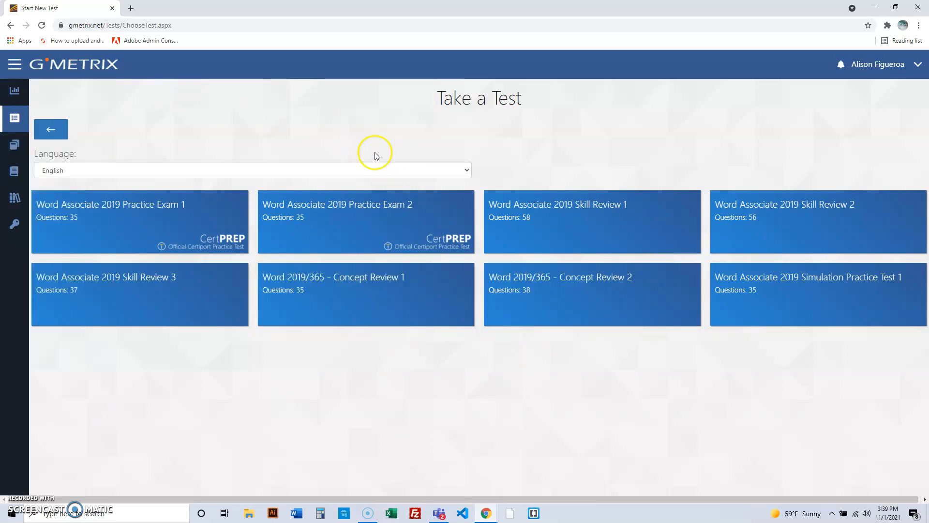
pyautogui.moveTo(770, 210)
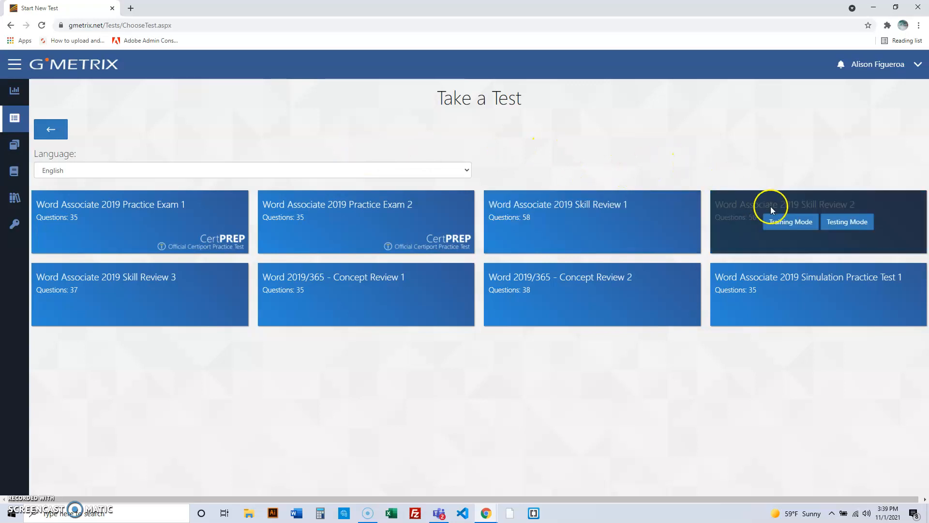
pyautogui.moveTo(240, 321)
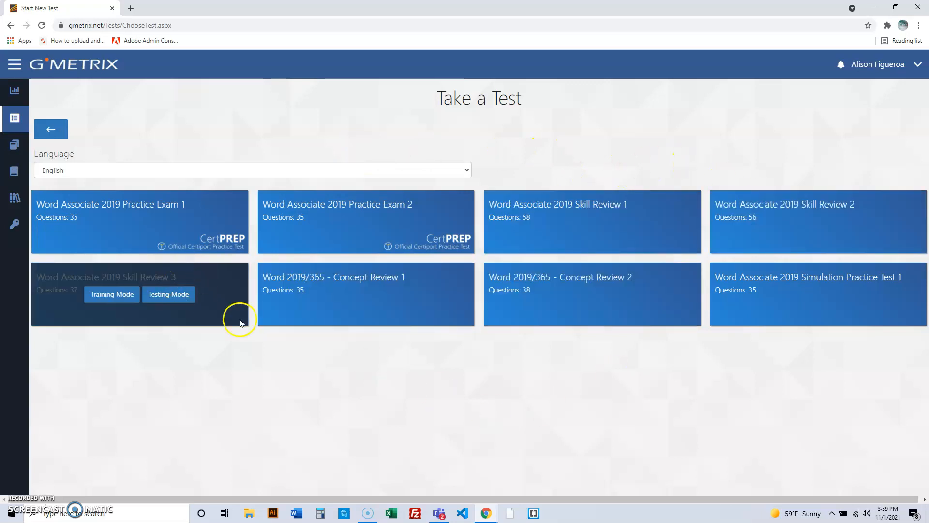
pyautogui.moveTo(473, 415)
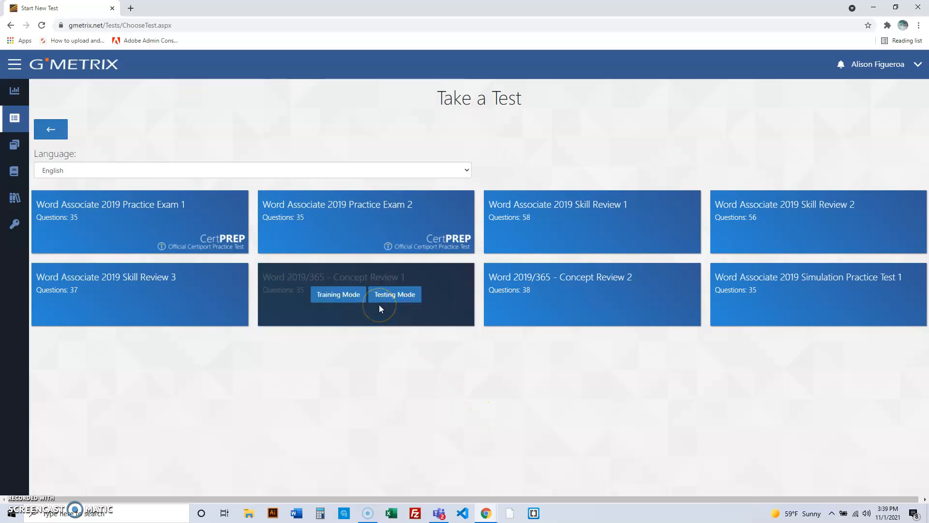
pyautogui.moveTo(511, 311)
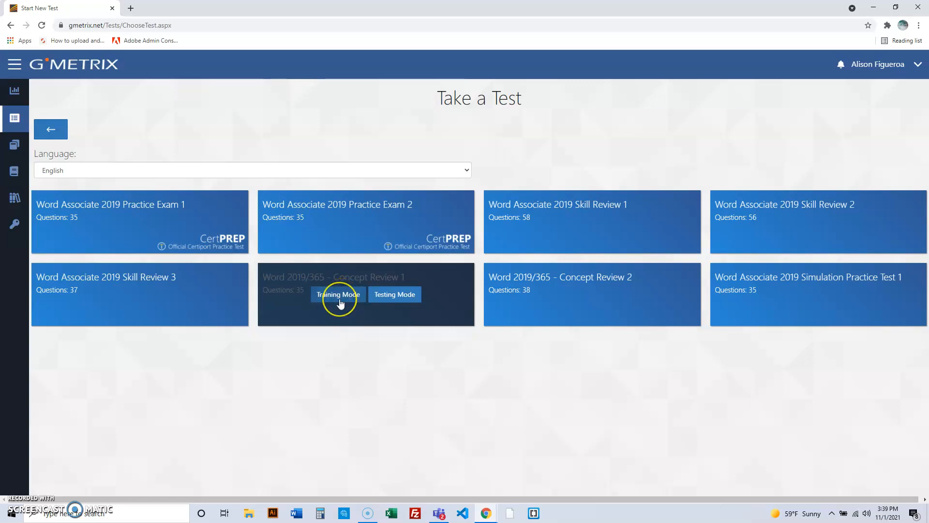
pyautogui.moveTo(339, 299)
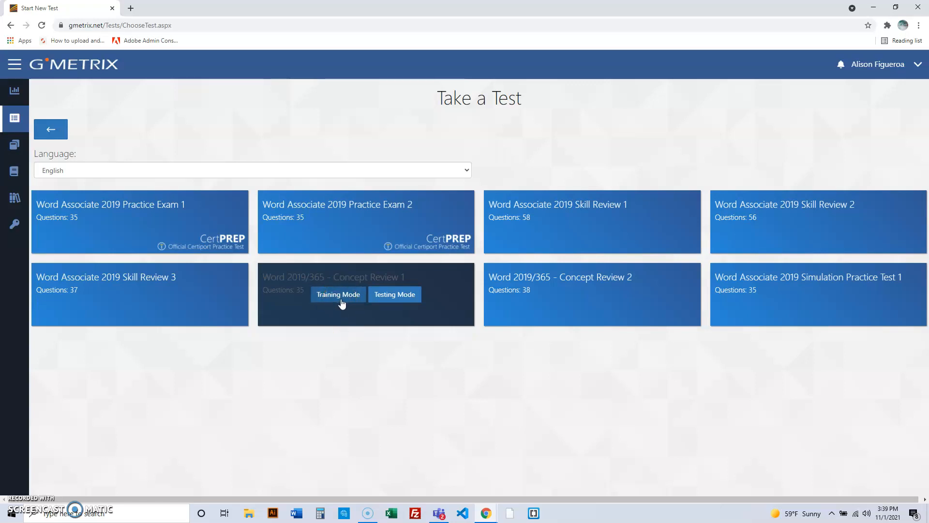
pyautogui.moveTo(548, 329)
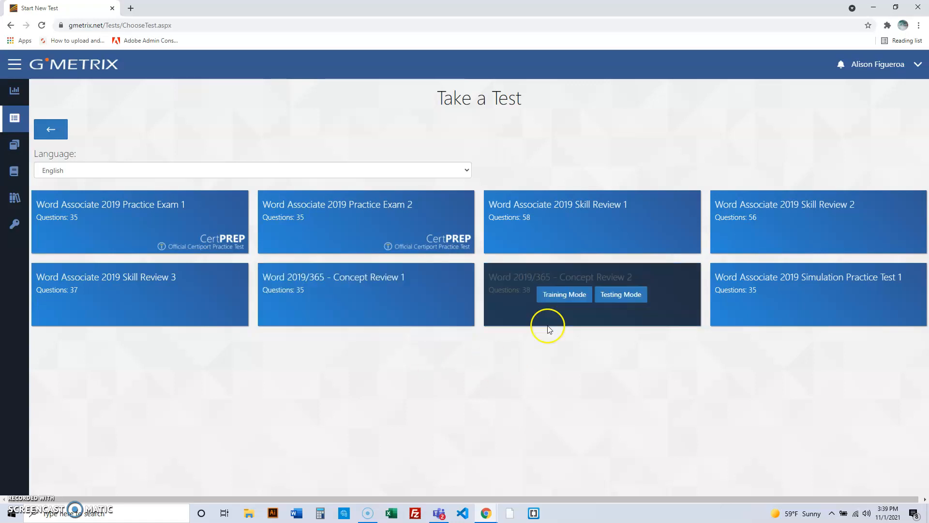
pyautogui.moveTo(388, 312)
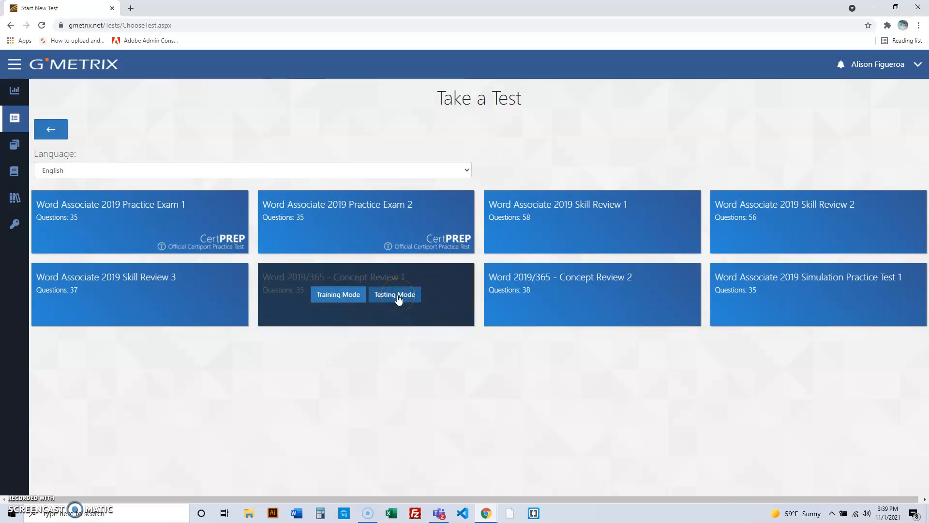
pyautogui.moveTo(572, 305)
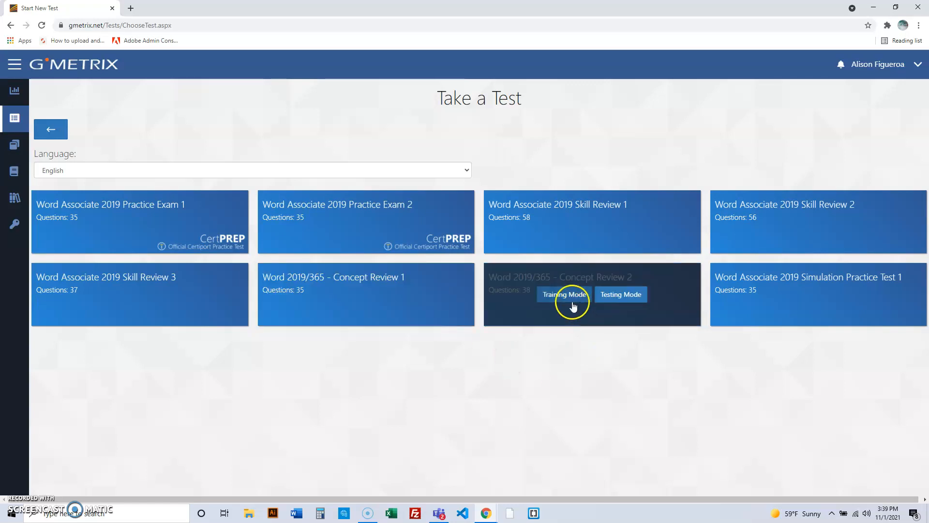
pyautogui.moveTo(553, 299)
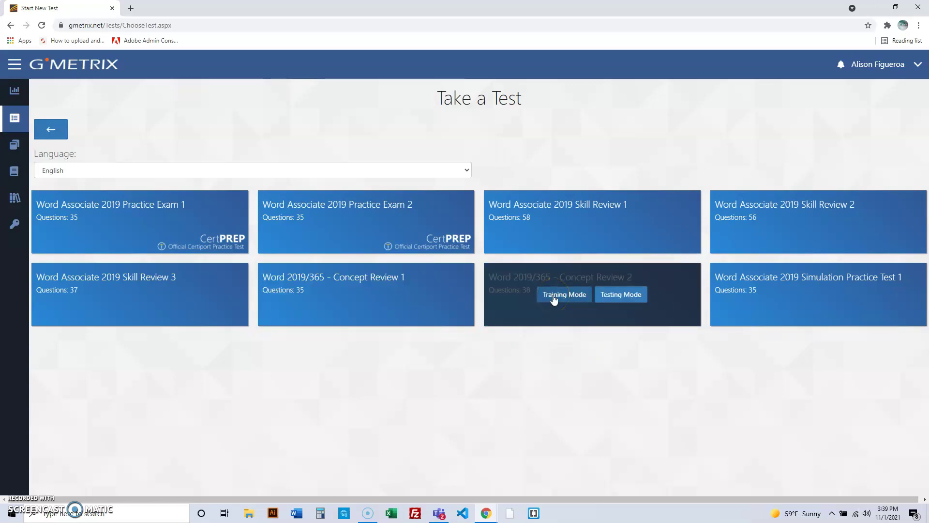
pyautogui.moveTo(375, 328)
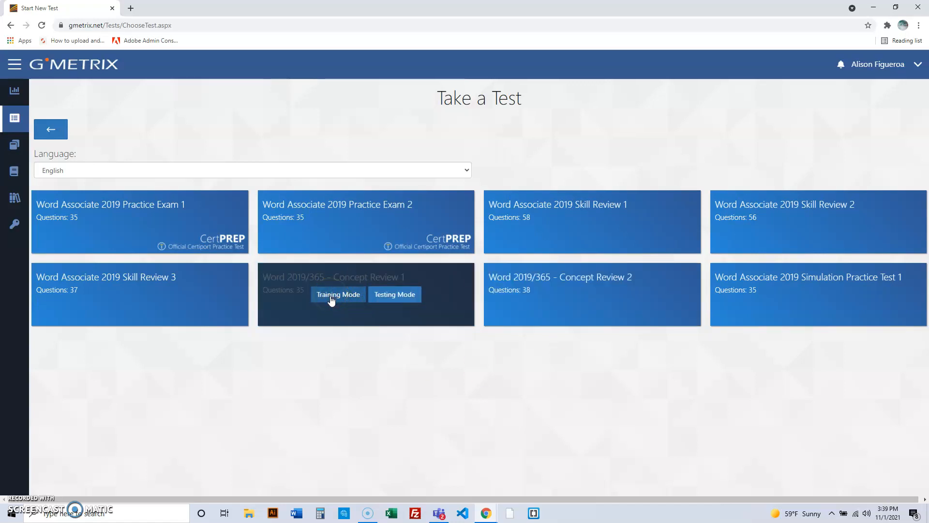
pyautogui.moveTo(393, 294)
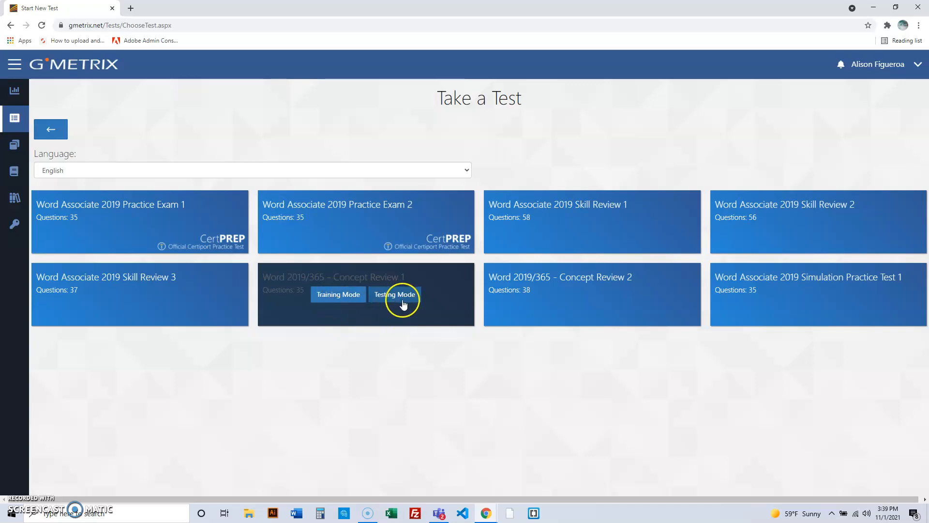
pyautogui.moveTo(338, 294)
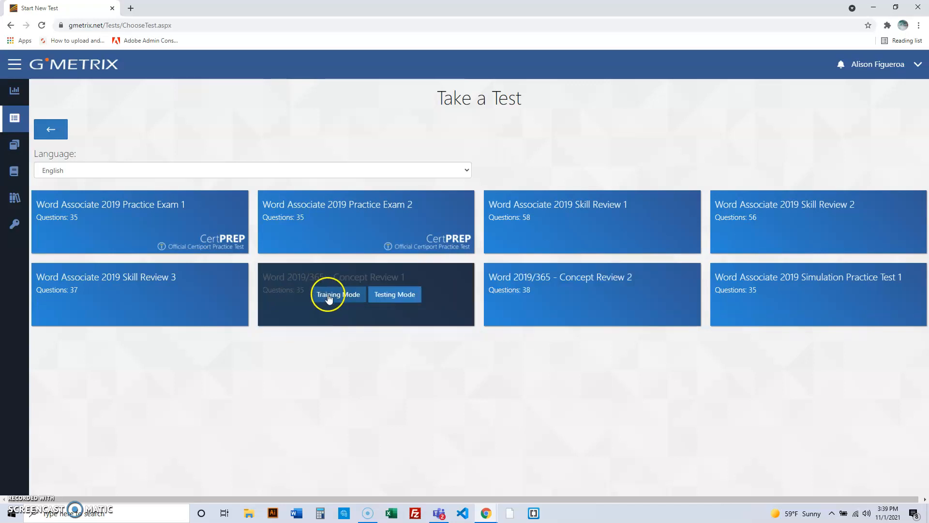
# Launch Word 2019/365 - Concept Review 1 in Training Mode.
pyautogui.click(338, 294)
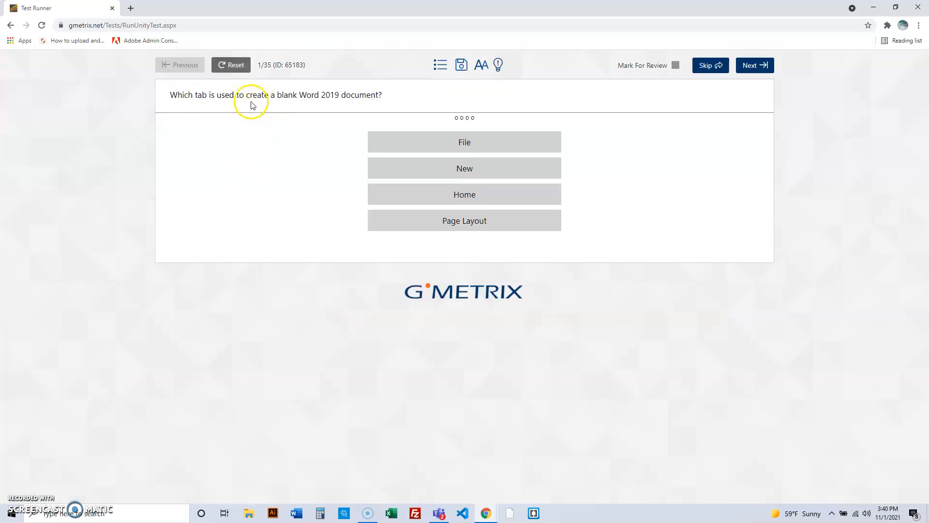
pyautogui.moveTo(271, 101)
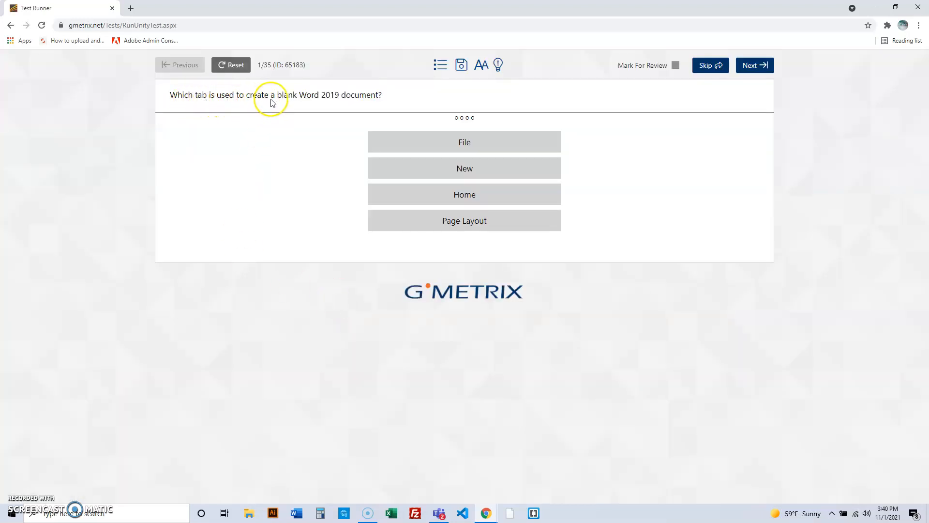
pyautogui.moveTo(371, 98)
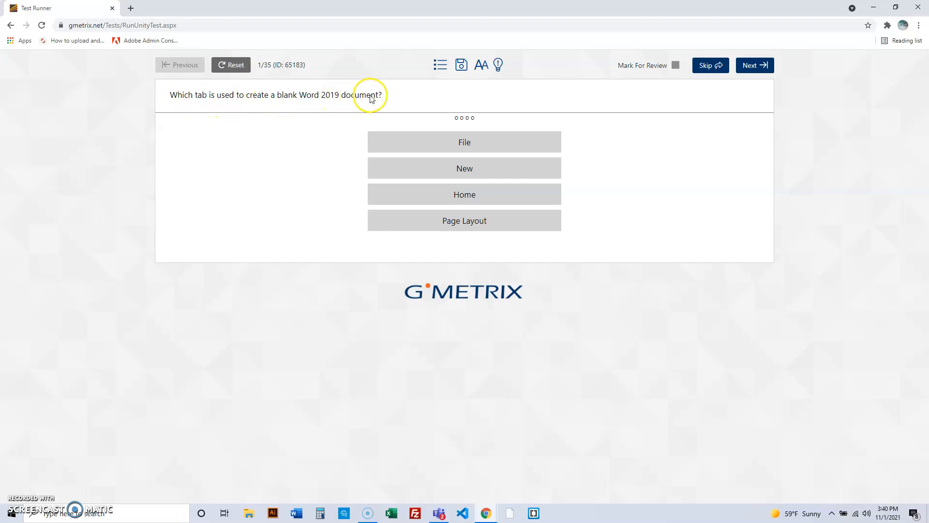
pyautogui.moveTo(300, 117)
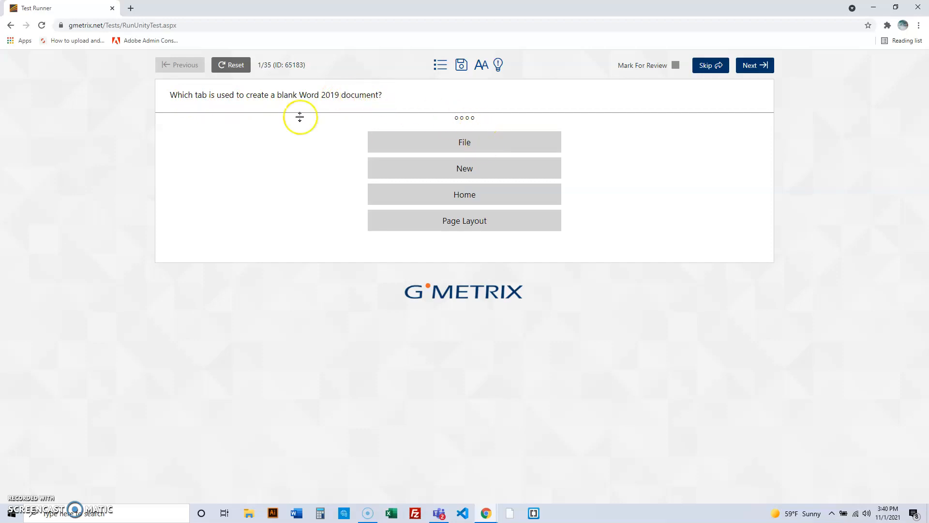
# Answer question 1 with File, submit it for feedback, and advance to question 2.
pyautogui.click(463, 141)
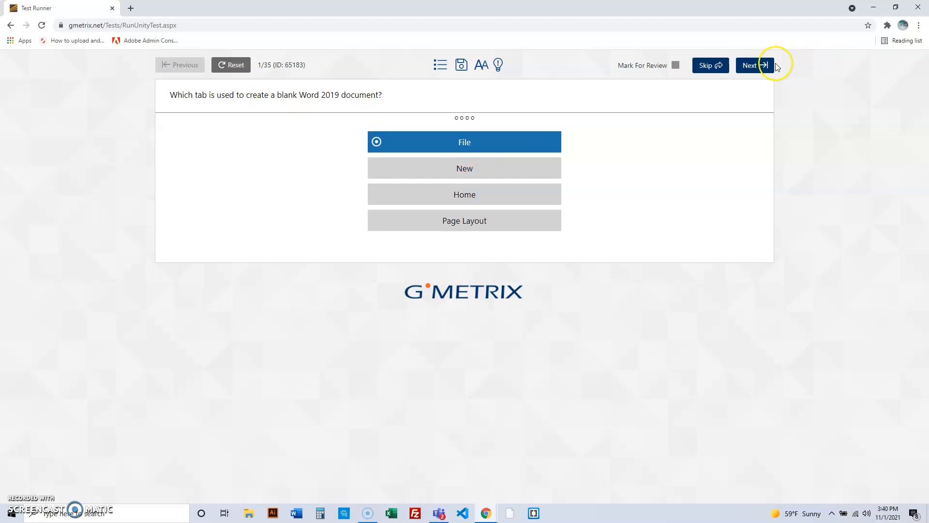
pyautogui.click(752, 65)
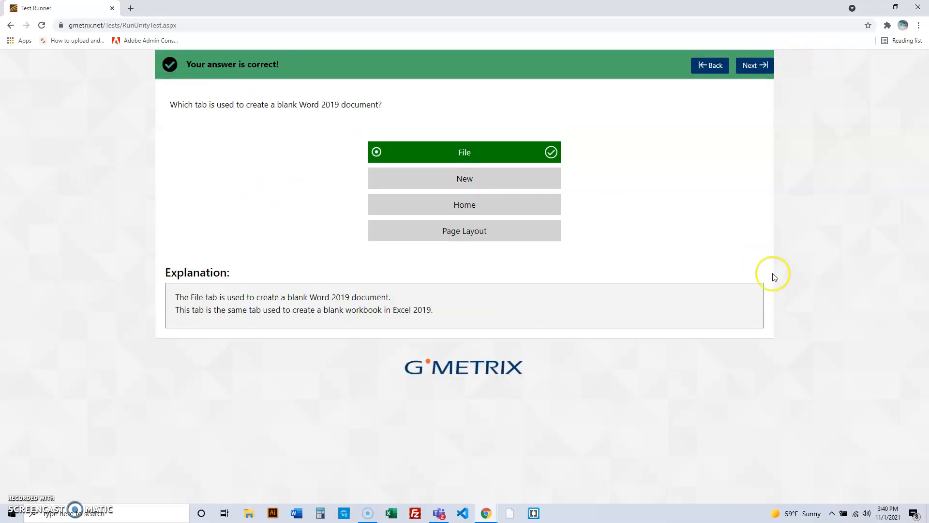
pyautogui.moveTo(753, 287)
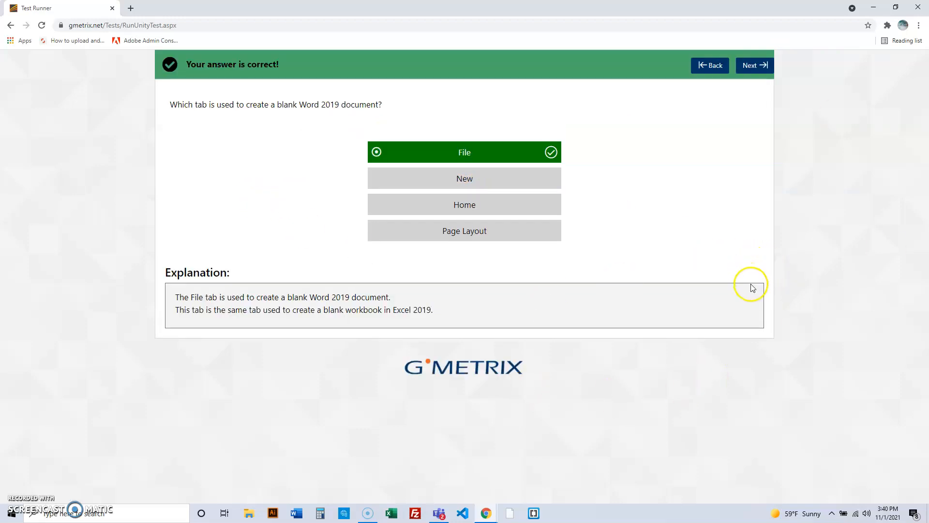
pyautogui.moveTo(846, 207)
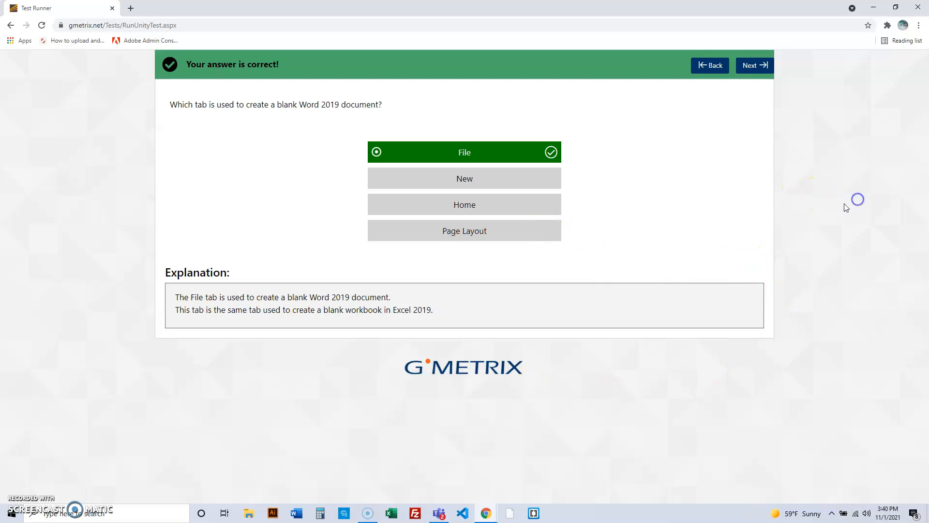
pyautogui.moveTo(743, 220)
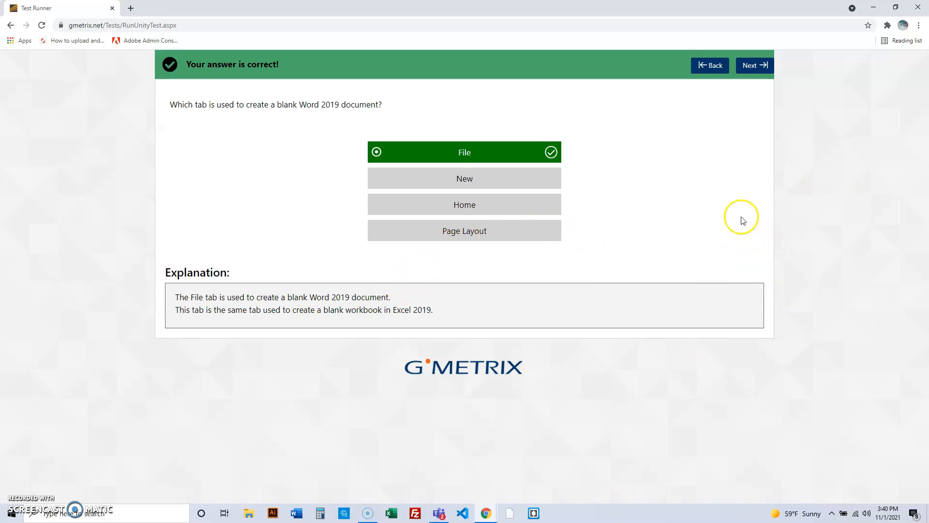
pyautogui.moveTo(753, 65)
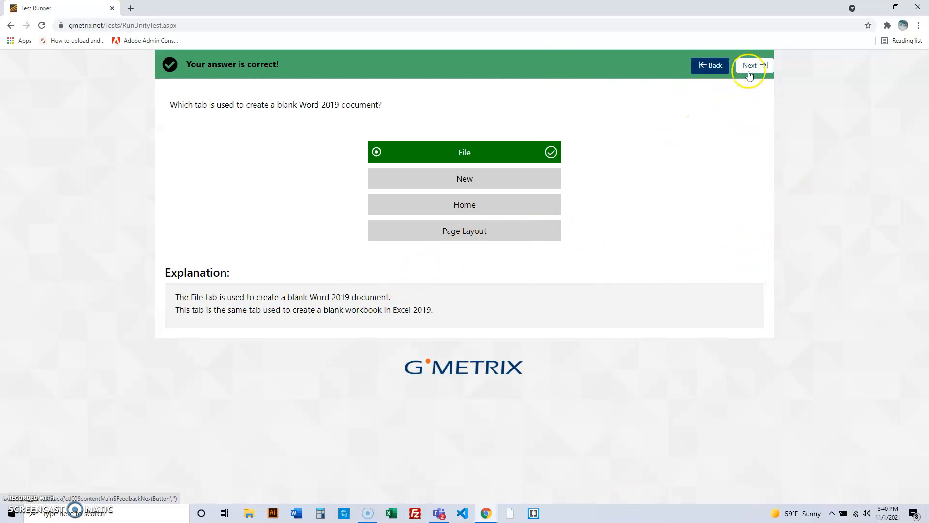
pyautogui.click(749, 64)
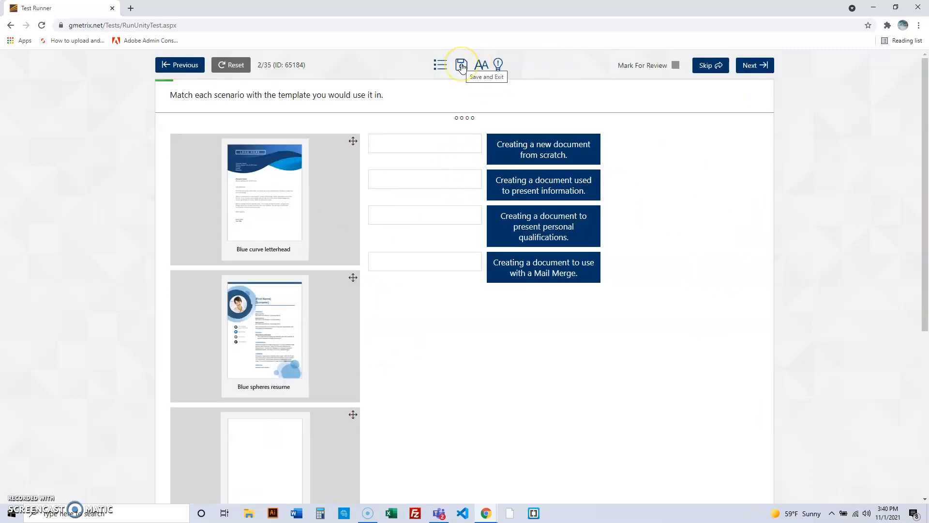
# From the question overview, save and exit Concept Review 1 at question 2.
pyautogui.click(440, 65)
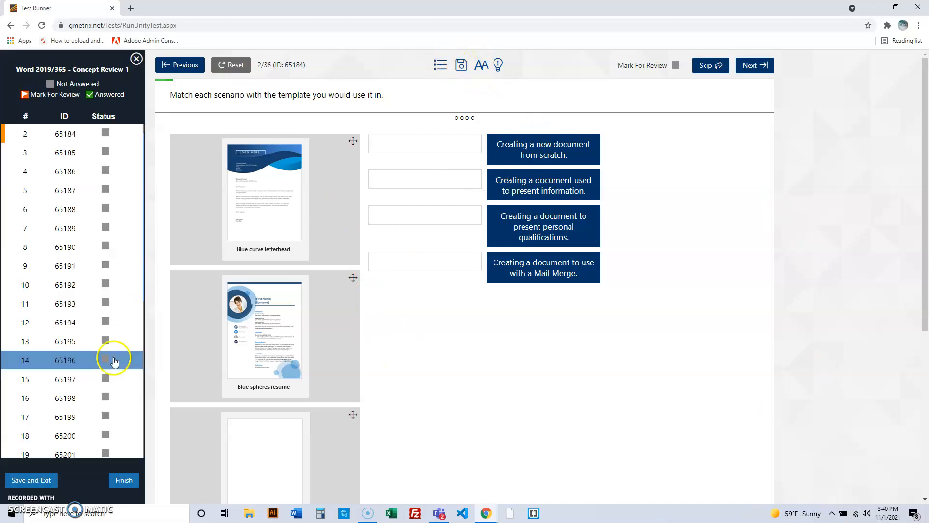
pyautogui.click(31, 480)
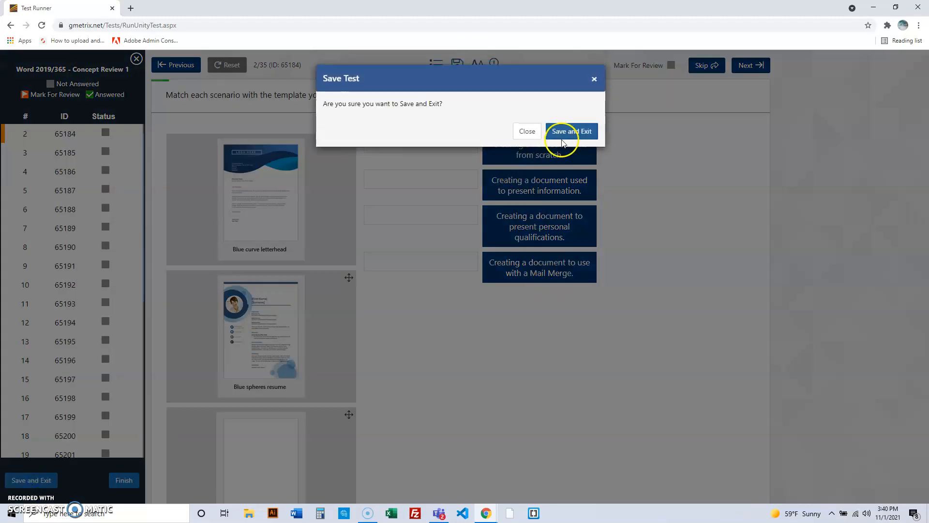
pyautogui.click(571, 131)
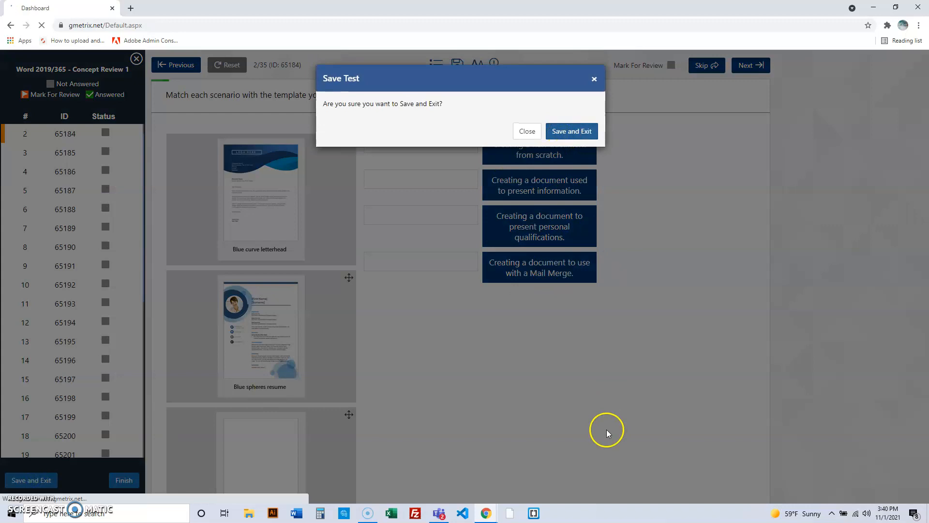
pyautogui.click(570, 131)
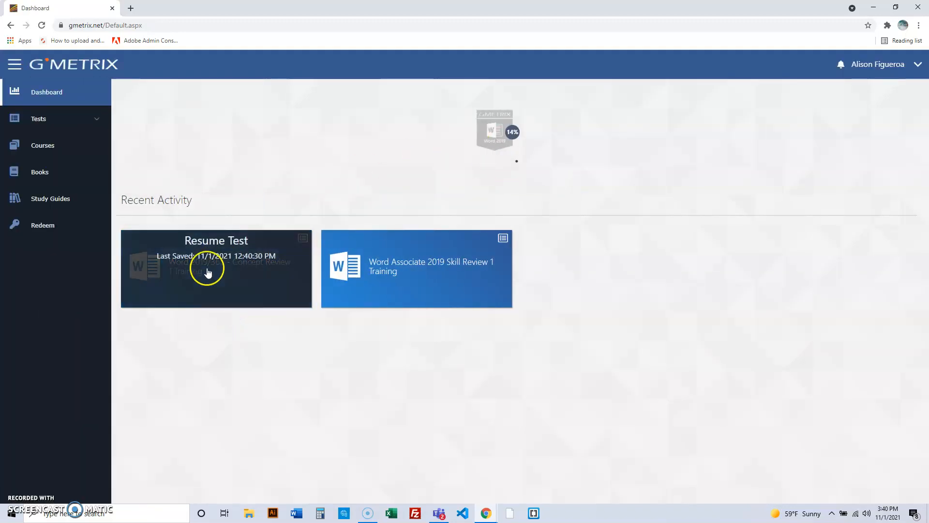
pyautogui.moveTo(204, 263)
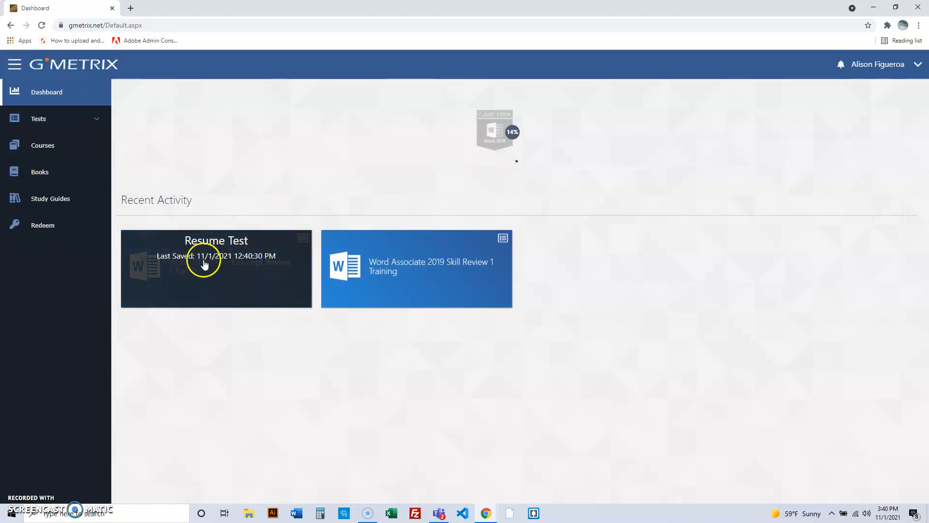
pyautogui.moveTo(232, 271)
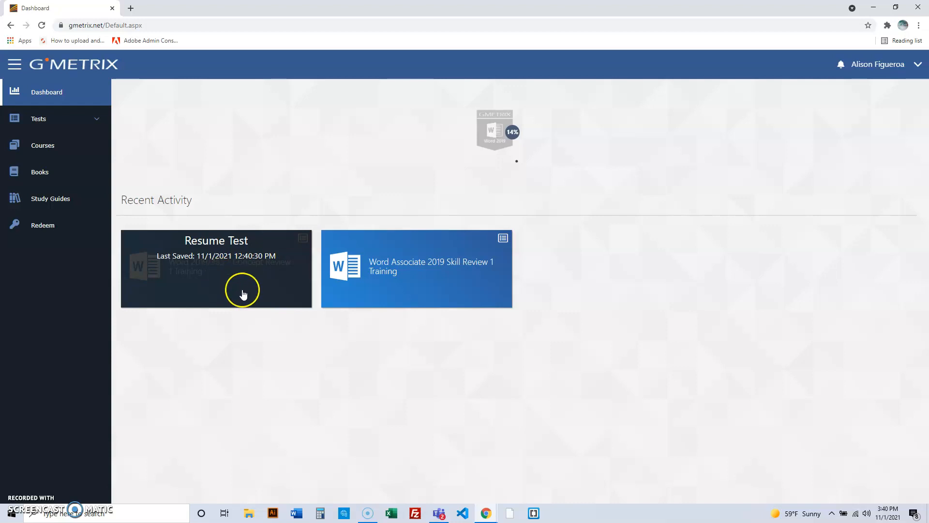
pyautogui.moveTo(255, 273)
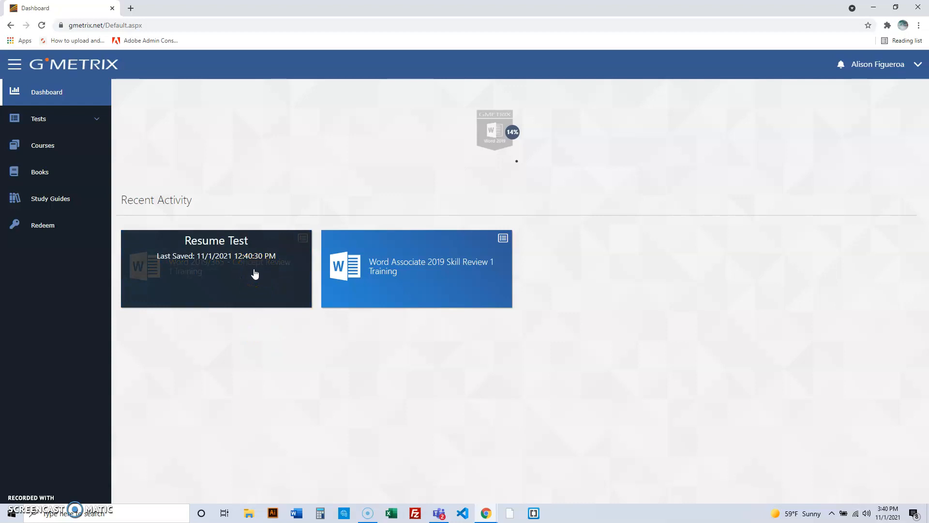
pyautogui.moveTo(230, 346)
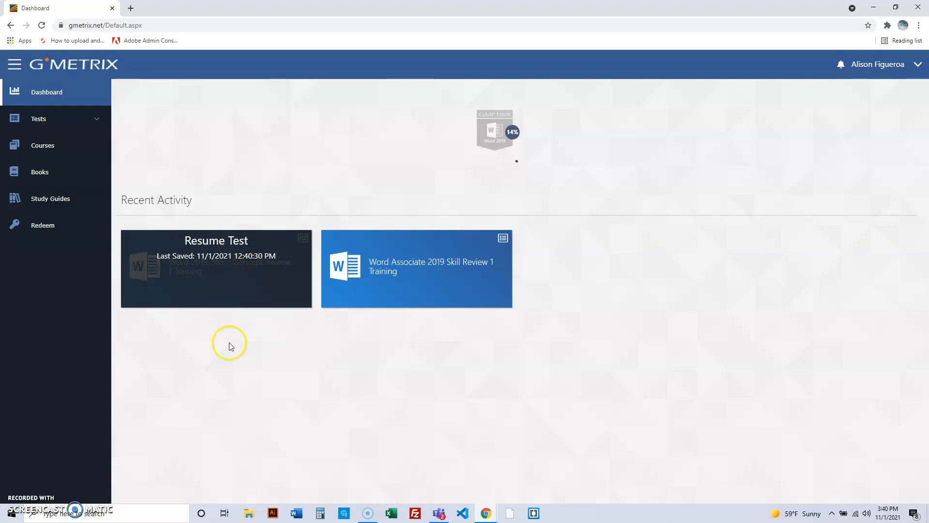
pyautogui.moveTo(268, 273)
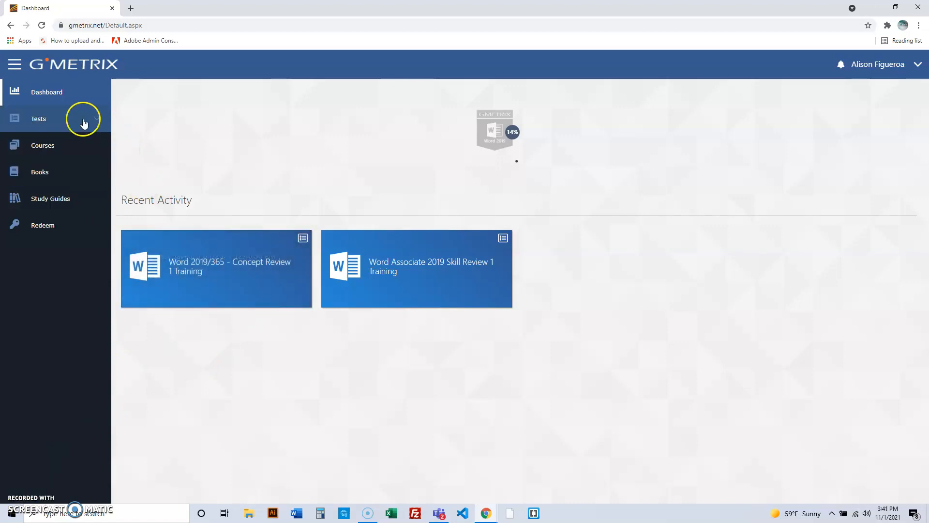
# Return to New Test and show the Word Associate practice tests again.
pyautogui.click(38, 118)
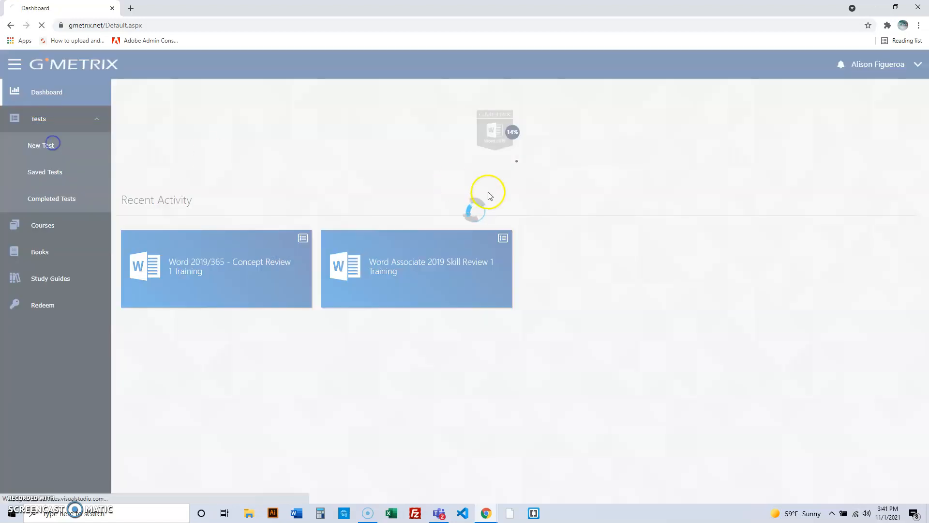
pyautogui.click(41, 145)
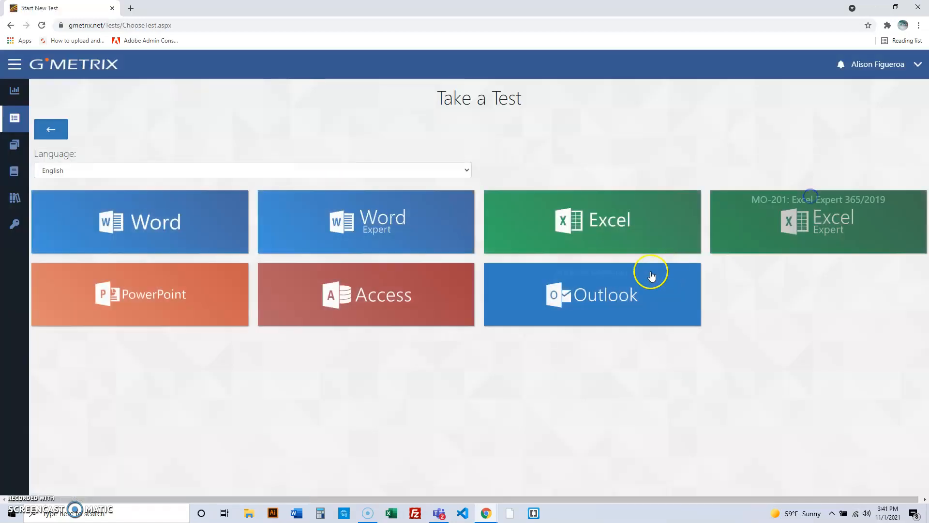
pyautogui.click(140, 221)
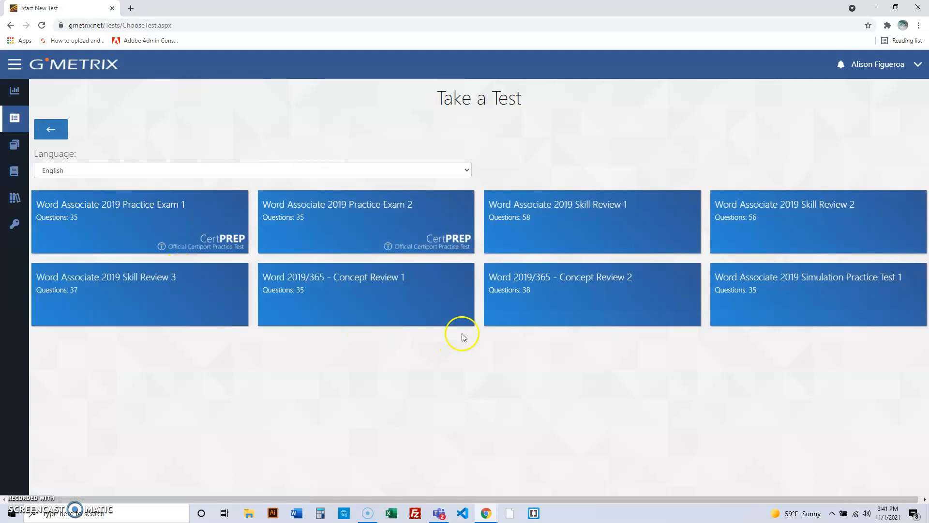
pyautogui.moveTo(5, 508)
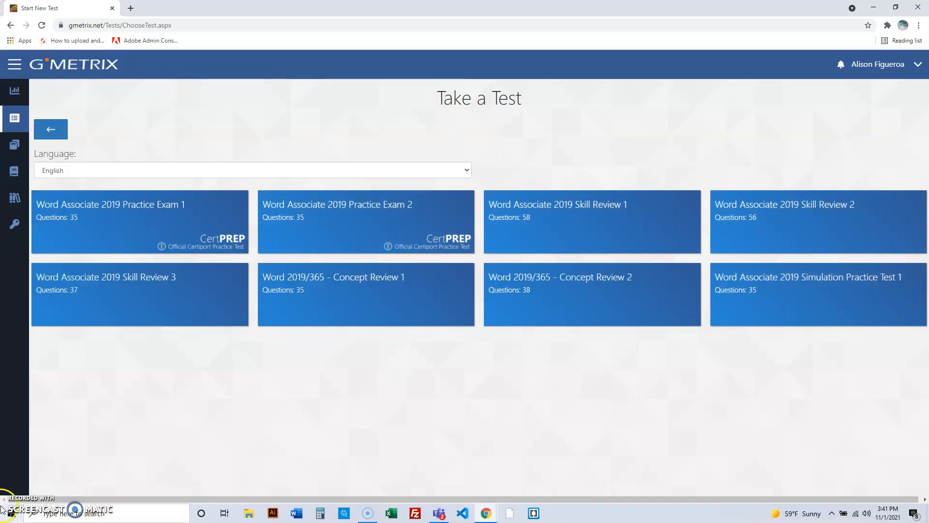